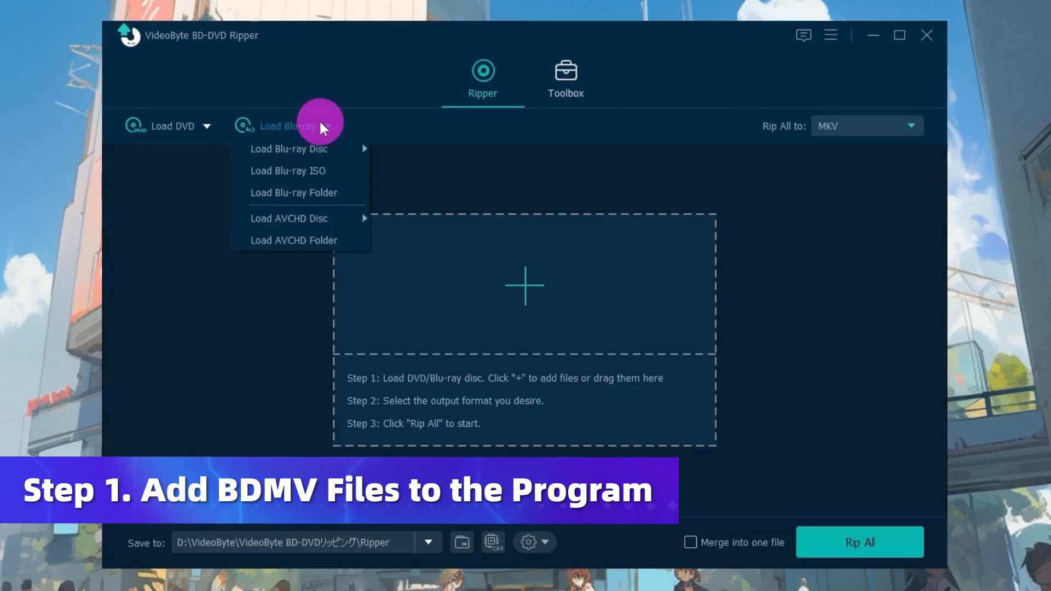
{"action": "mouse_move", "coordinate": [309, 148]}
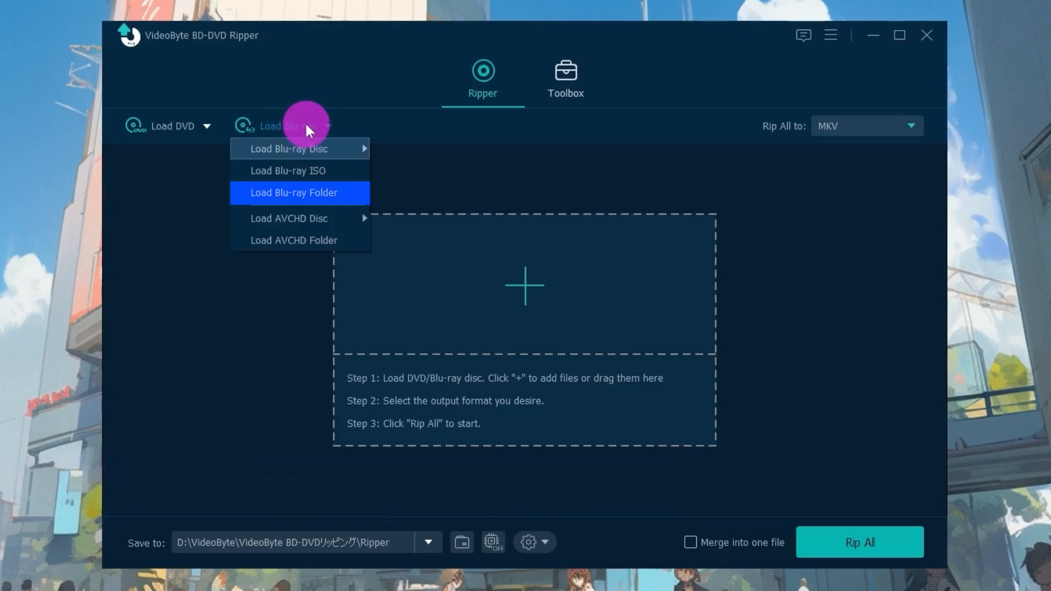
Step: Import the Blu-ray BDMV folder via Load Blu-ray Folder so its movies begin loading
{"action": "left_click", "coordinate": [294, 192]}
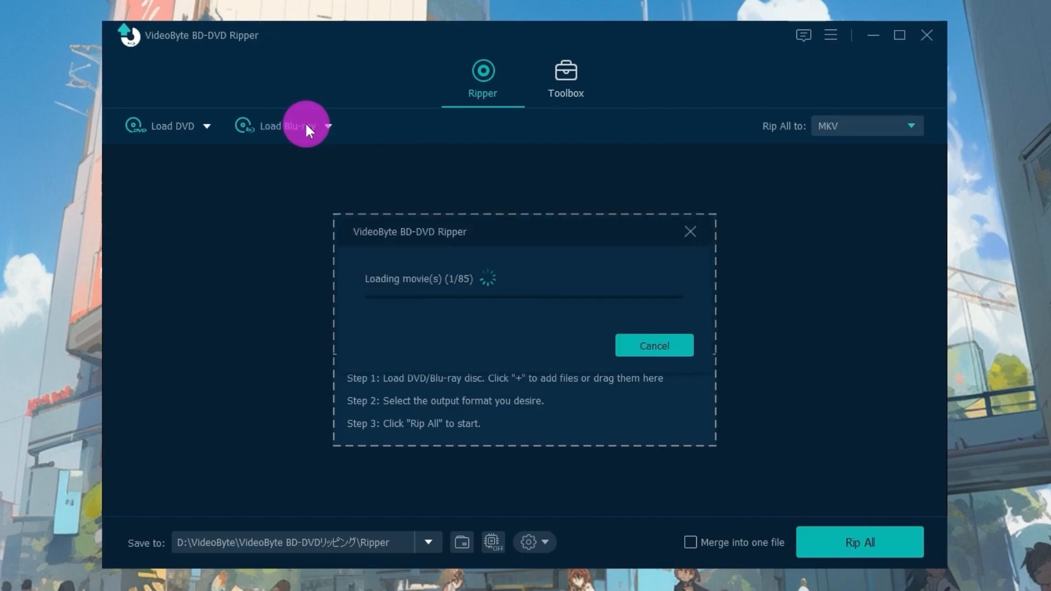
{"action": "mouse_move", "coordinate": [292, 139]}
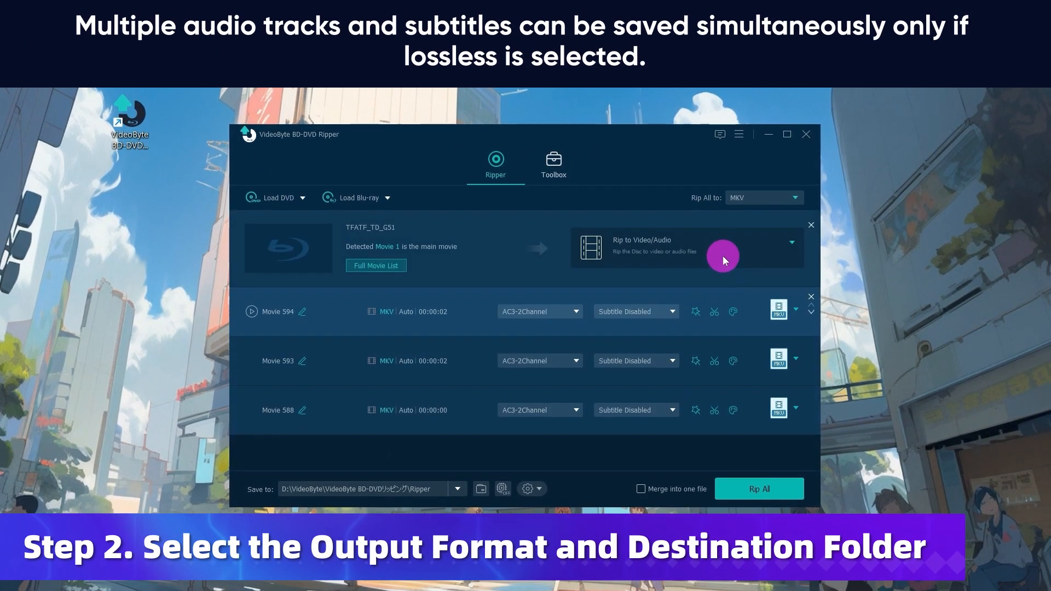
Step: Keep Rip to Video/Audio mode and set MKV Same as source as the output for all titles
{"action": "left_click", "coordinate": [792, 243]}
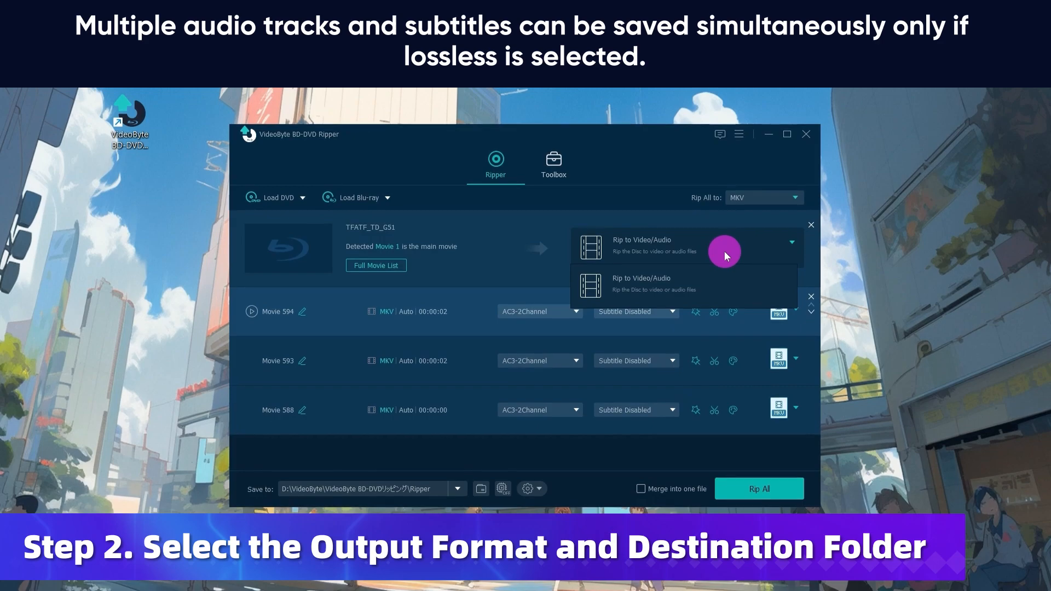
{"action": "left_click", "coordinate": [794, 197]}
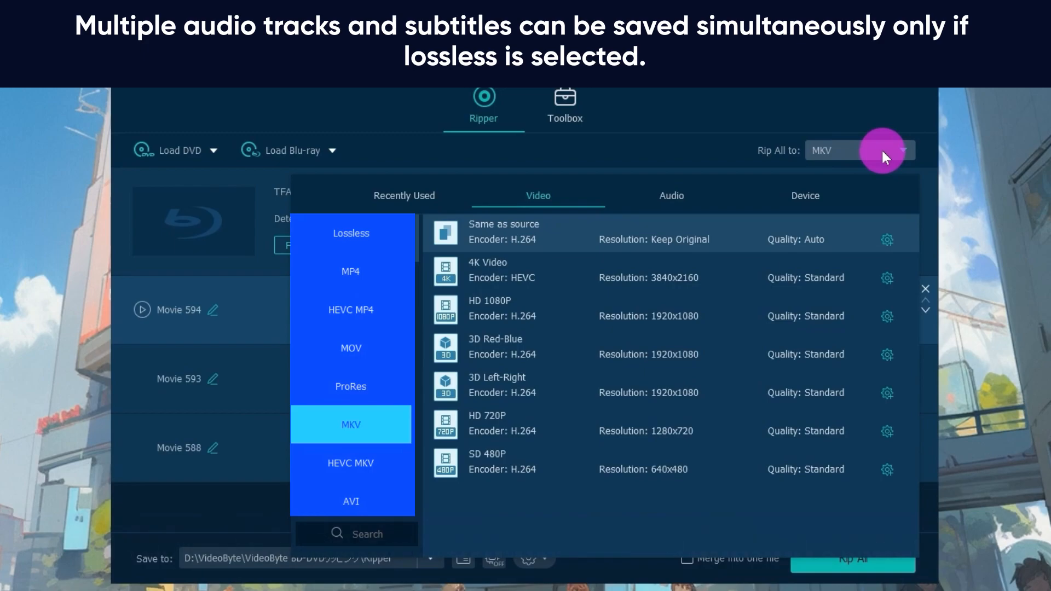
{"action": "scroll", "scroll_direction": "down", "scroll_amount": 3}
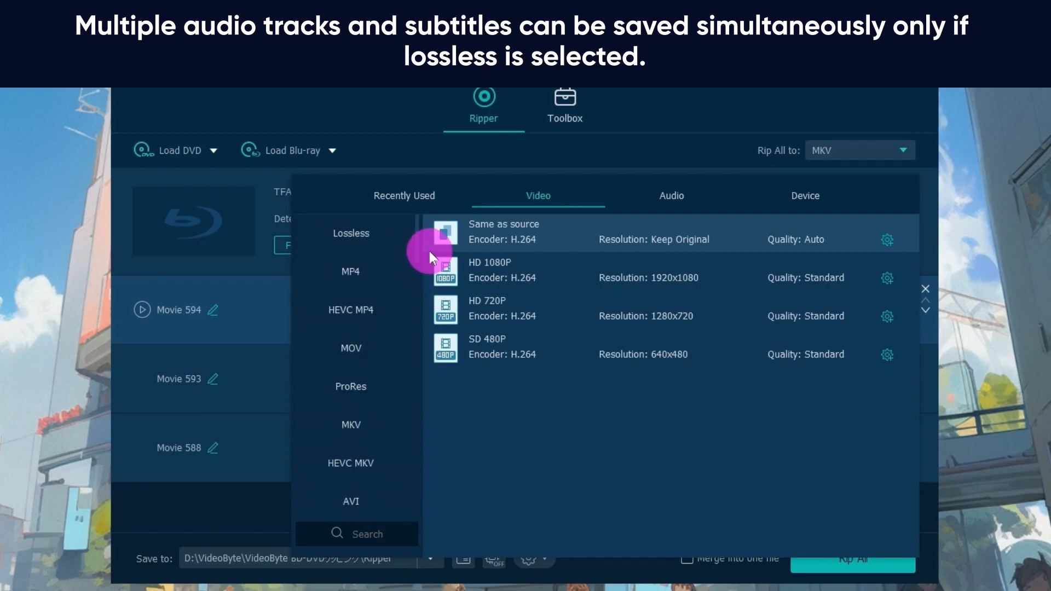
{"action": "left_click", "coordinate": [351, 425]}
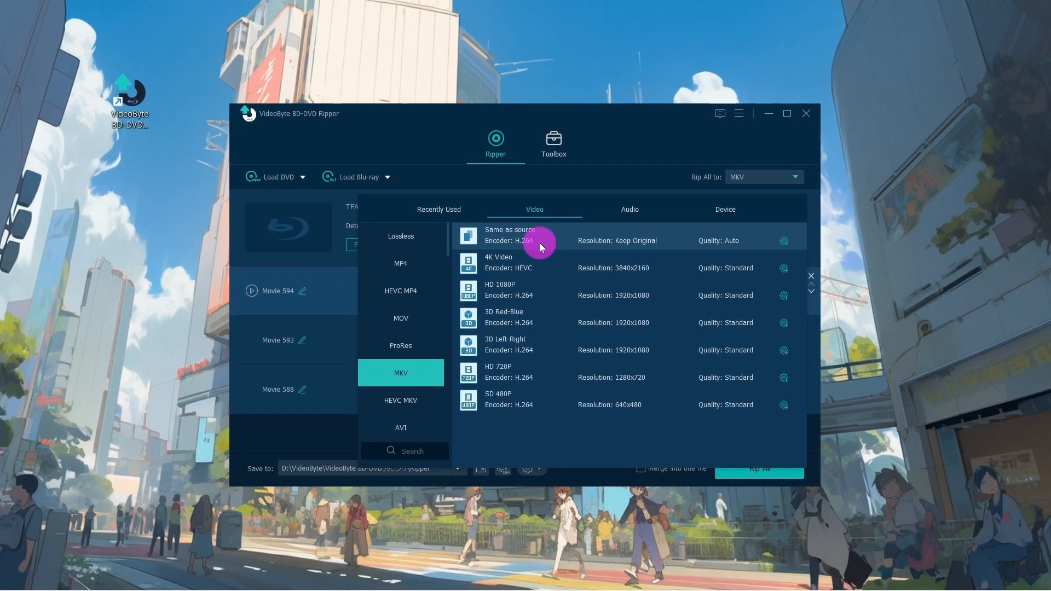
{"action": "mouse_move", "coordinate": [783, 241]}
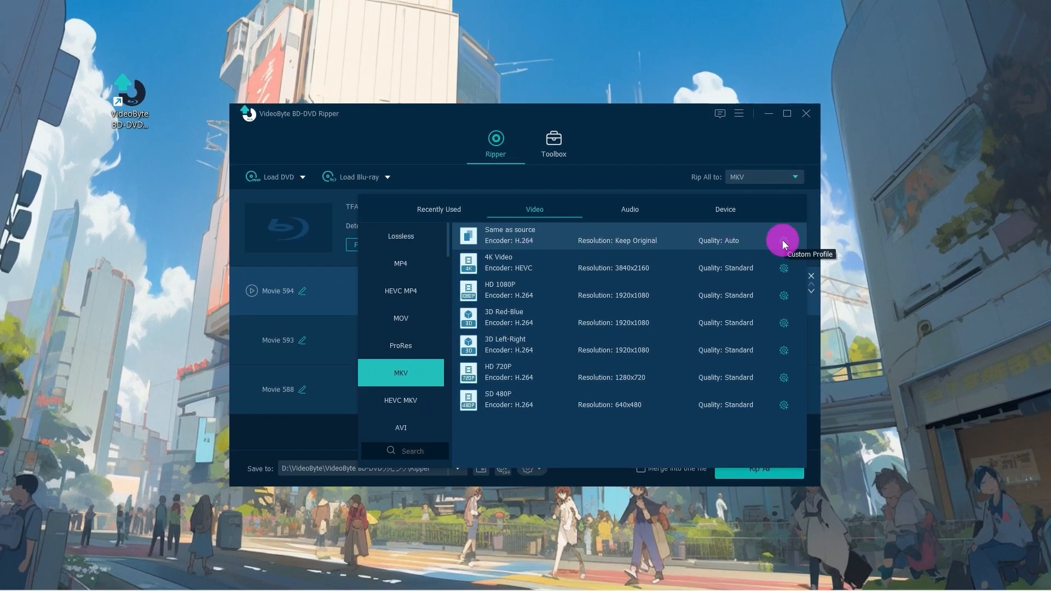
Step: Review the same-as-source custom profile, keeping the automatic frame rate
{"action": "left_click", "coordinate": [782, 243]}
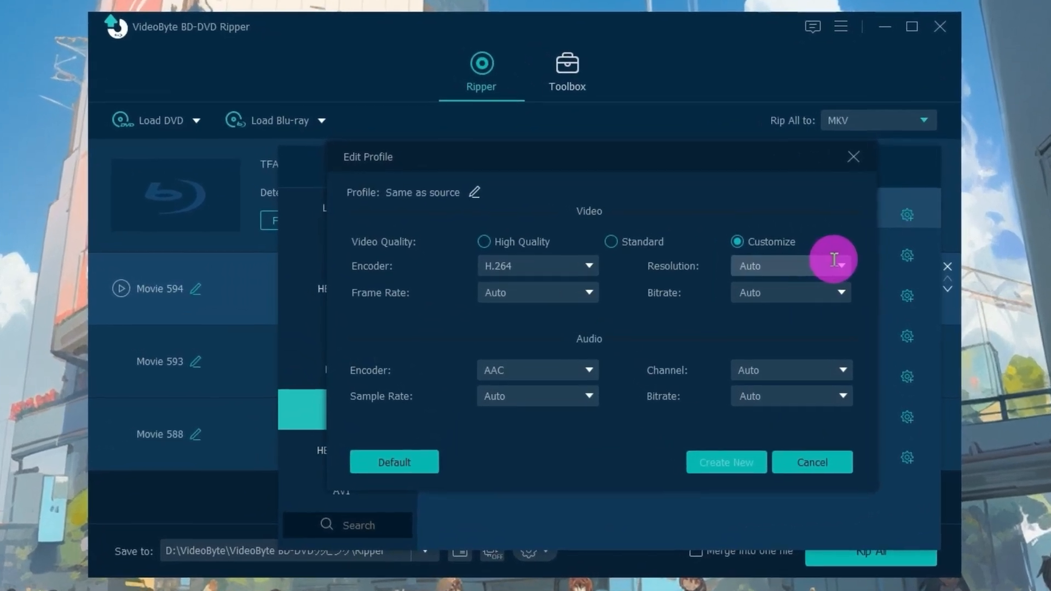
{"action": "left_click", "coordinate": [590, 294]}
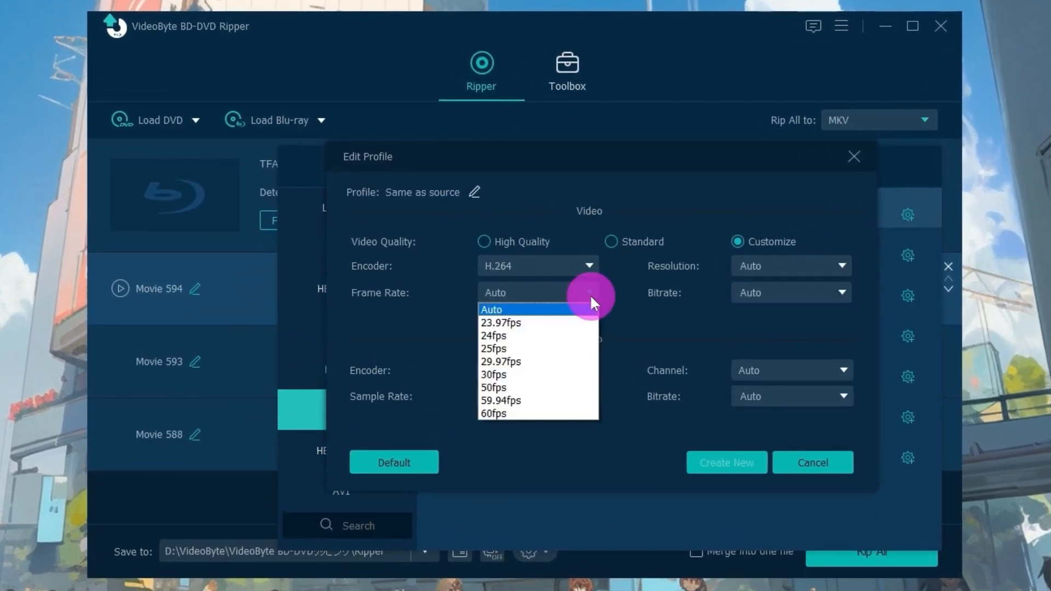
{"action": "left_click", "coordinate": [843, 292]}
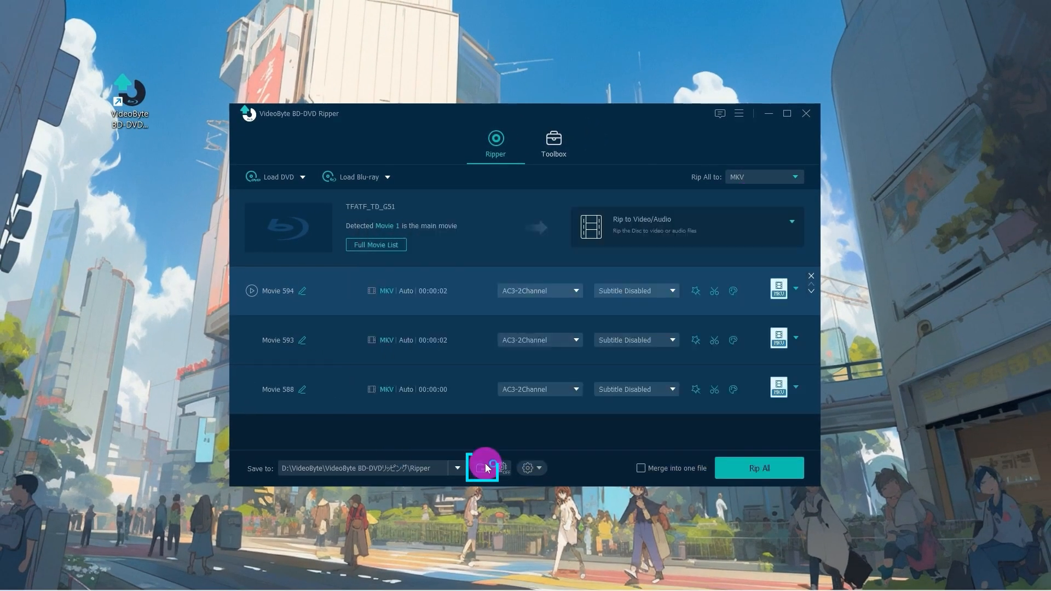
Step: Enable hardware acceleration and rip all three movies to MKV
{"action": "left_click", "coordinate": [483, 467]}
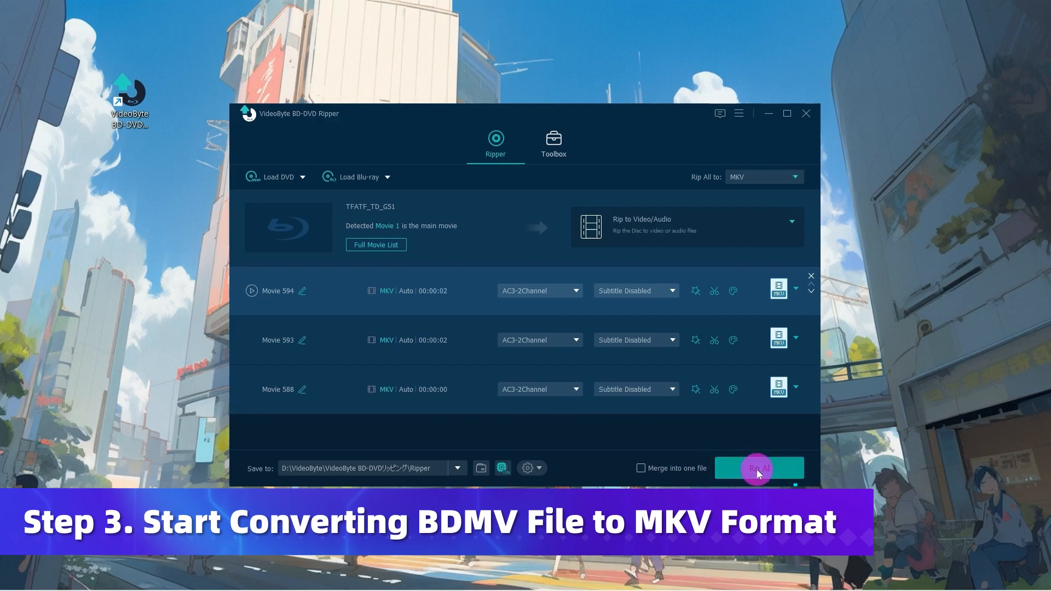
{"action": "left_click", "coordinate": [758, 468]}
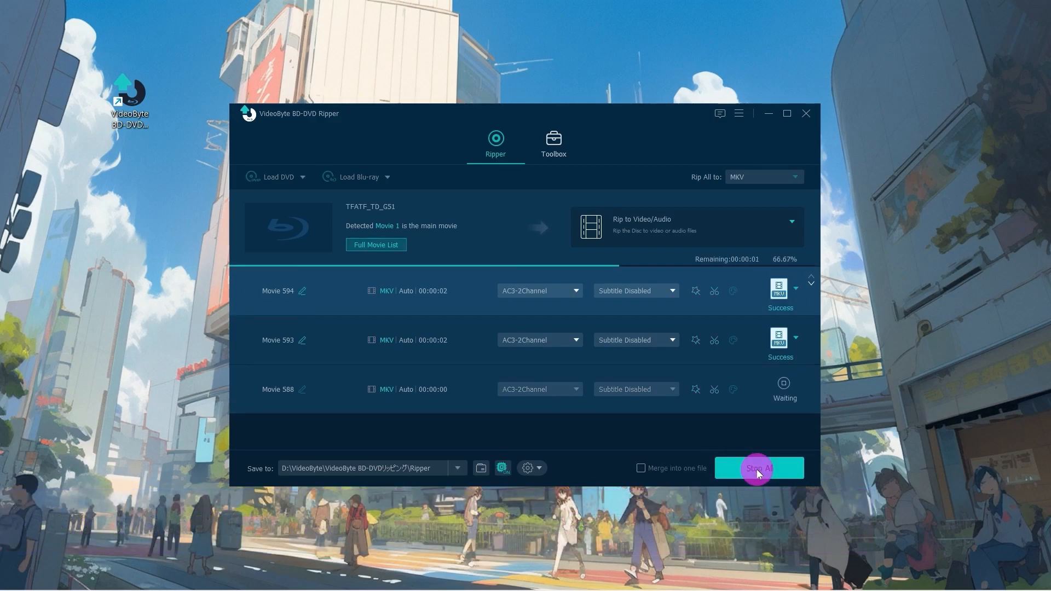
Step: Launch Video Compressor from the Toolbox and select The Perfect Planet .mkv to compress
{"action": "left_click", "coordinate": [553, 142]}
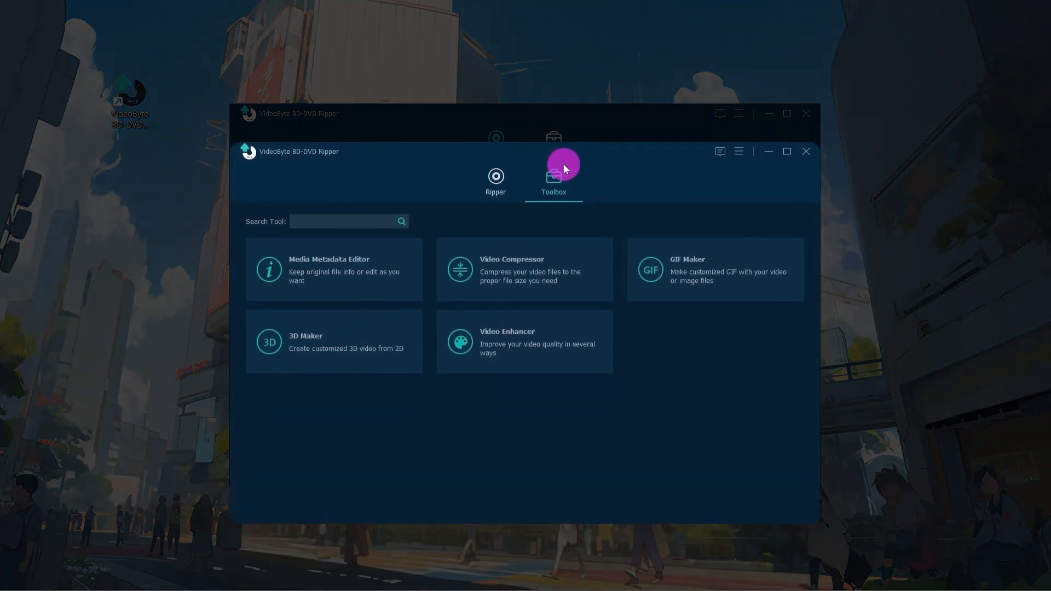
{"action": "left_click", "coordinate": [525, 270]}
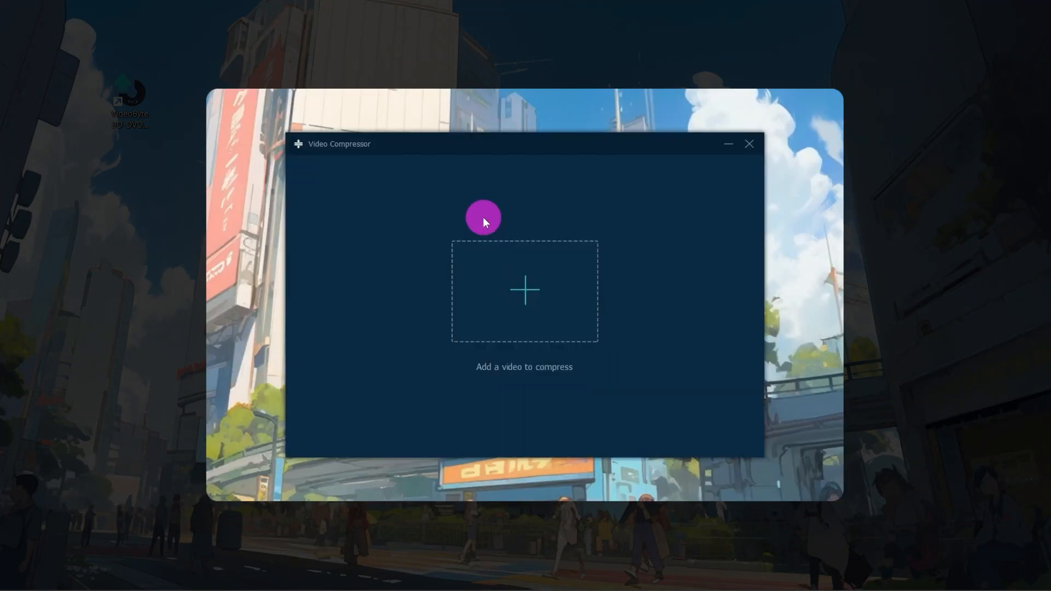
{"action": "left_click", "coordinate": [524, 290]}
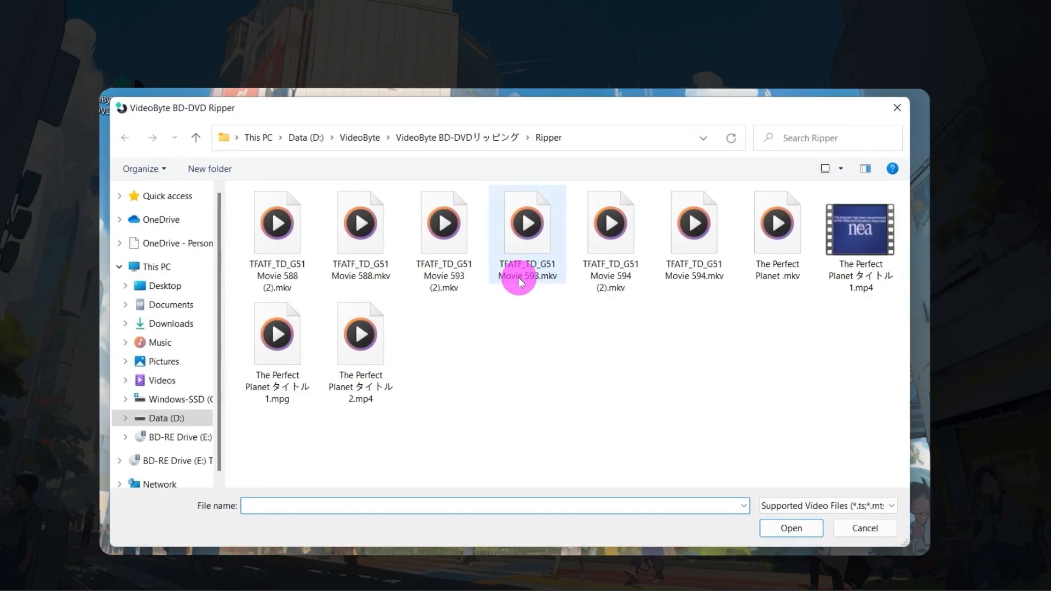
{"action": "left_click", "coordinate": [778, 222]}
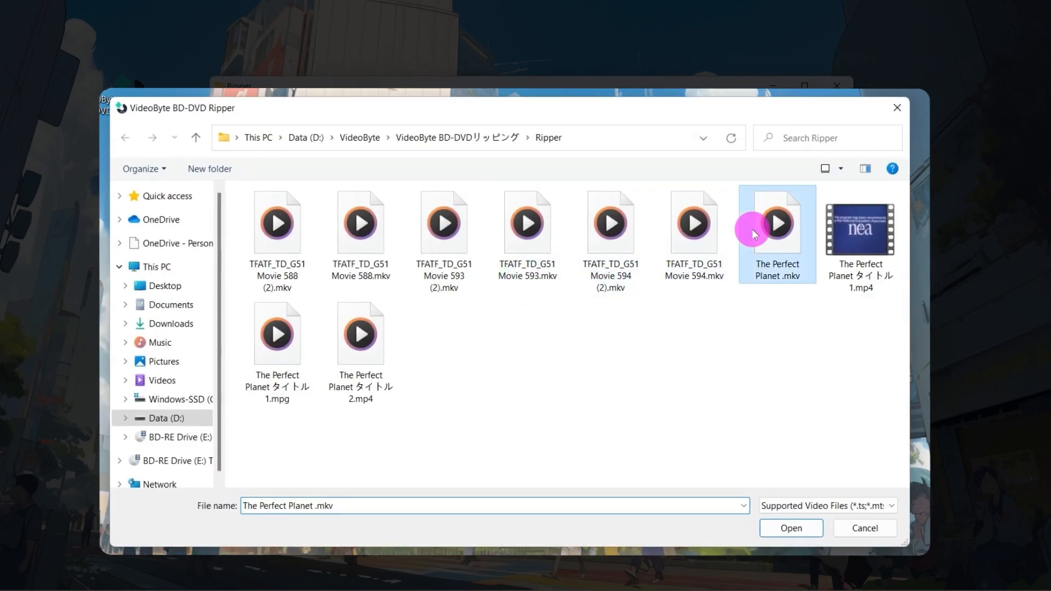